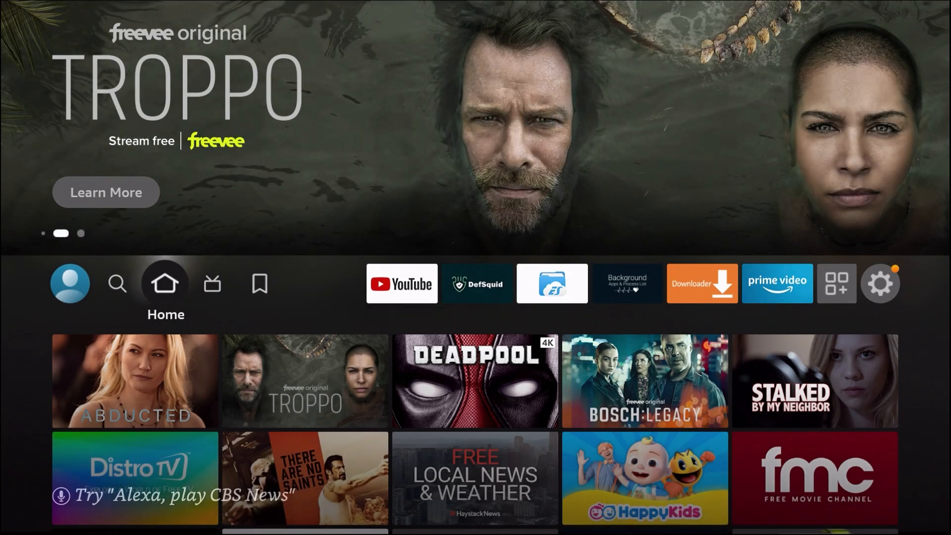
# Launch the IPVanish app from the Fire TV home screen to reach Locations
pyautogui.click(260, 284)
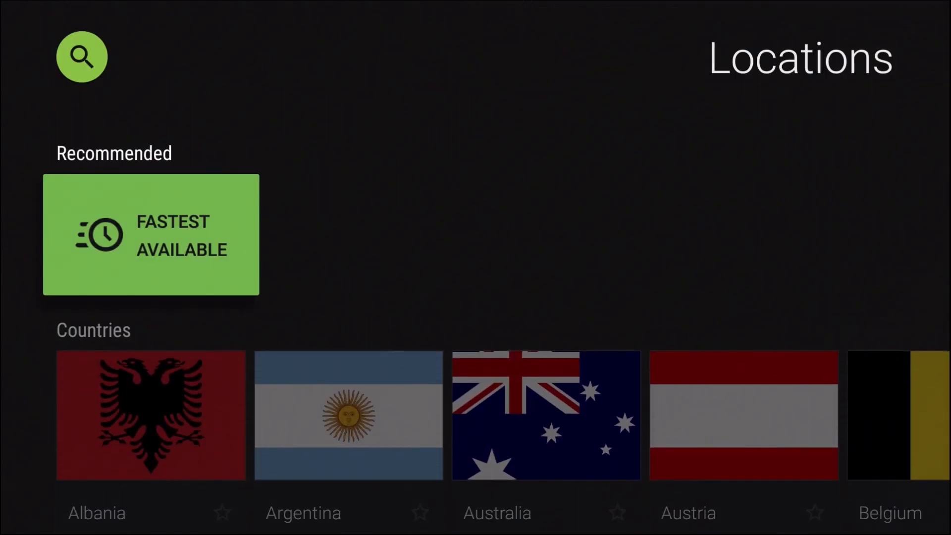
# Move along the Cities row and select Los Angeles
pyautogui.scroll(-3)
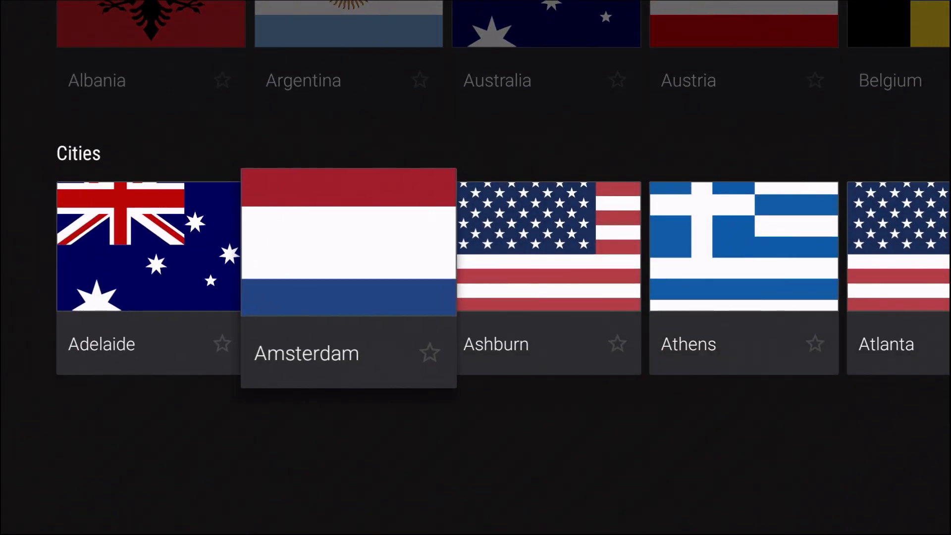
pyautogui.hscroll(3)
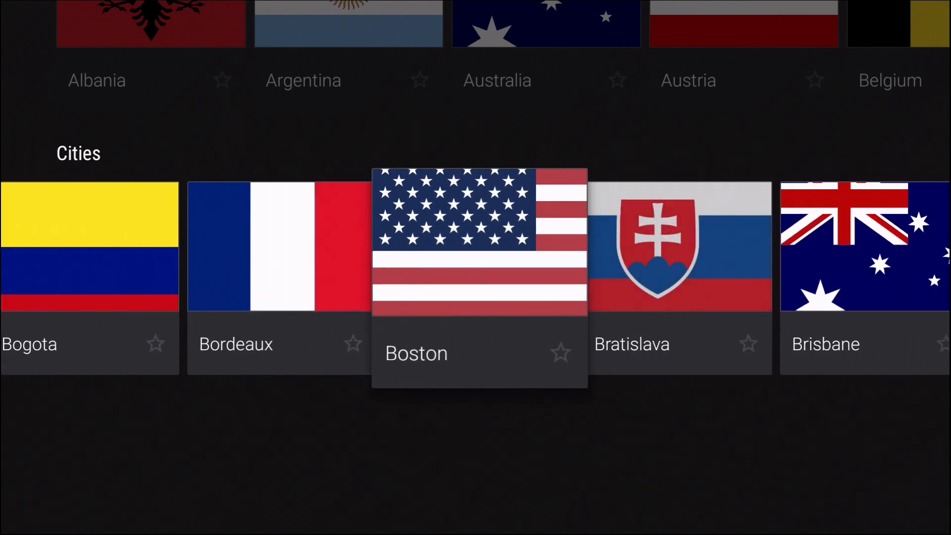
pyautogui.hscroll(3)
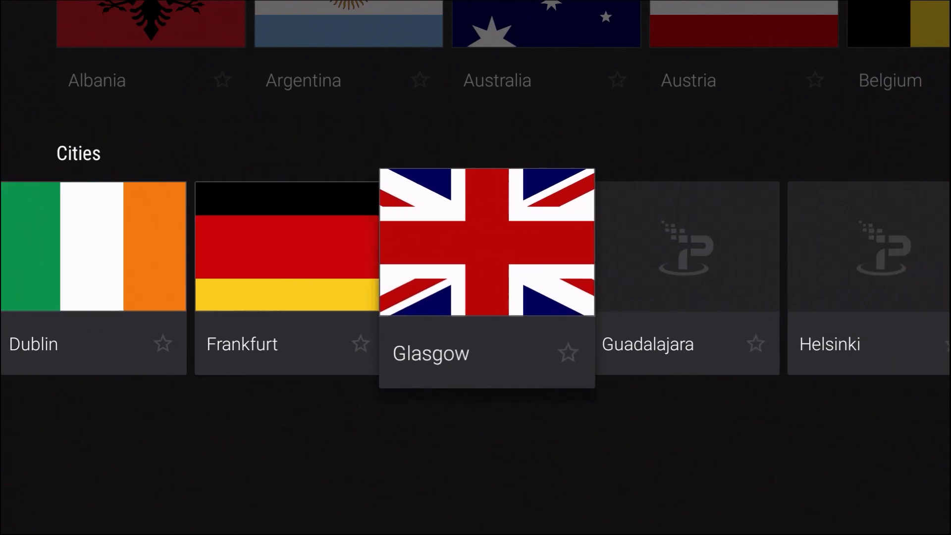
pyautogui.hscroll(3)
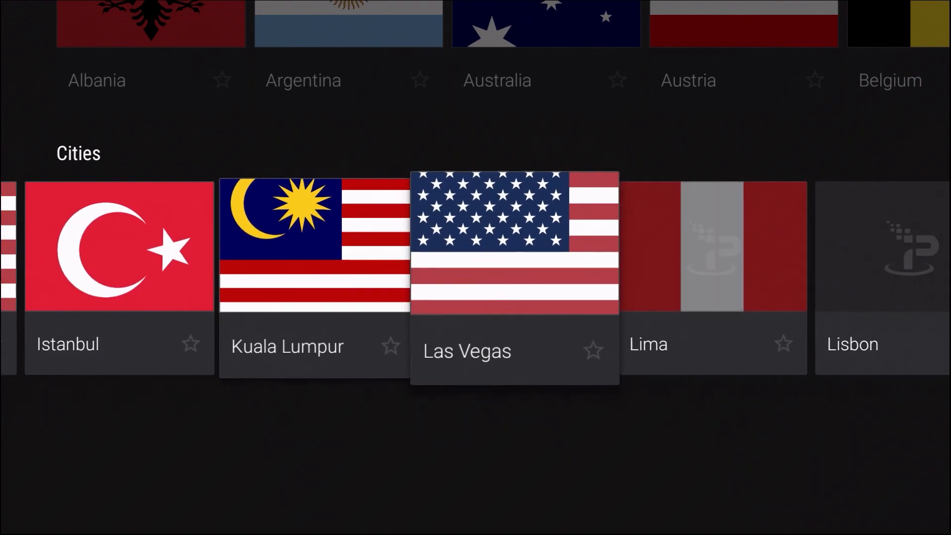
pyautogui.hscroll(3)
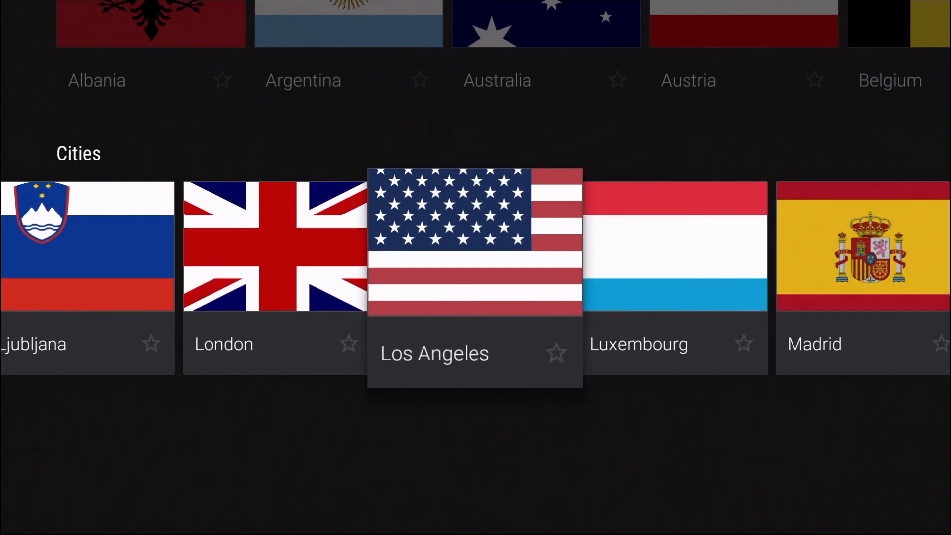
pyautogui.click(475, 244)
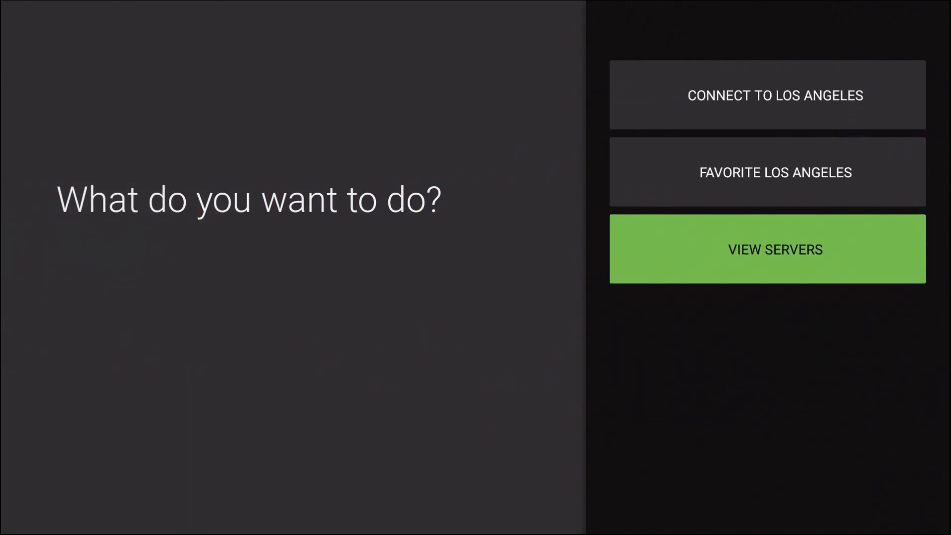
# Choose VIEW SERVERS to list the 82 Los Angeles servers with ping and load
pyautogui.click(775, 249)
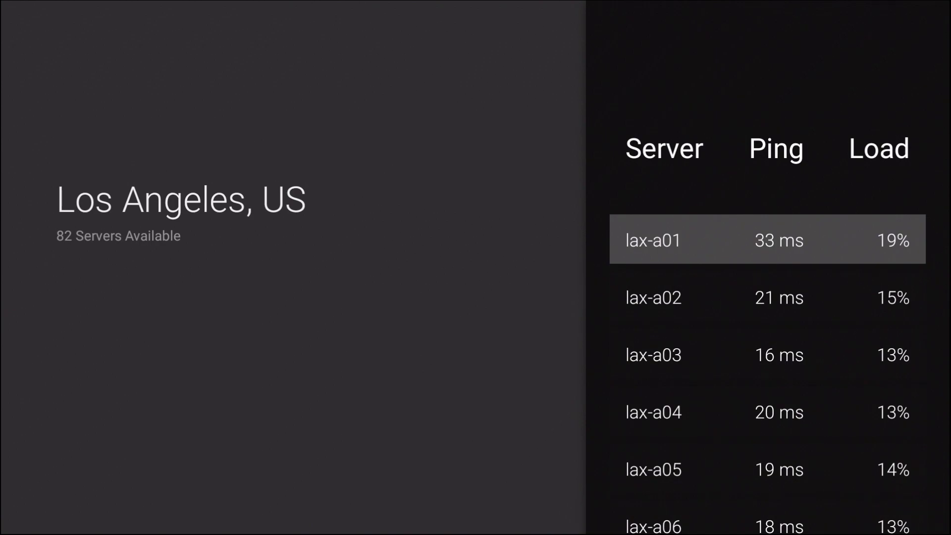
# Compare Los Angeles servers by ping and load, then connect to LAX-A54
pyautogui.scroll(-3)
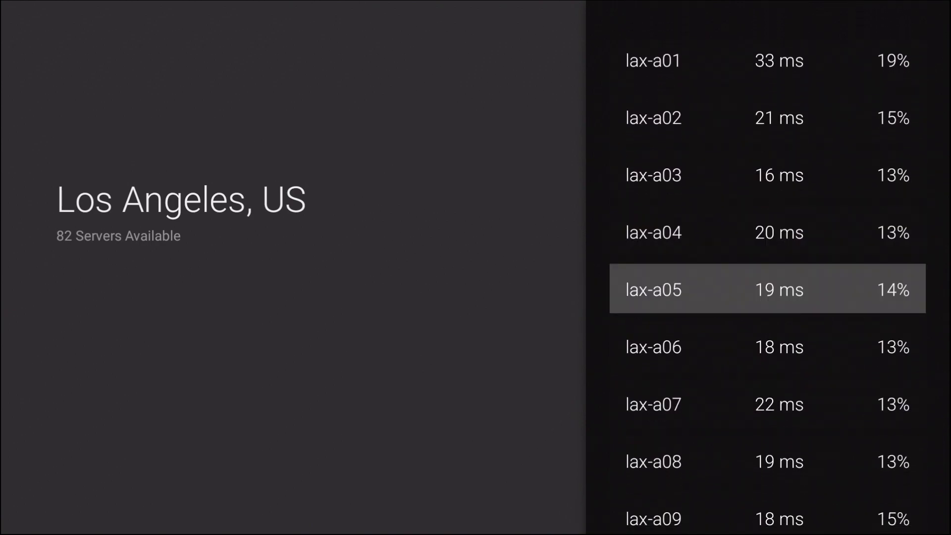
pyautogui.scroll(-3)
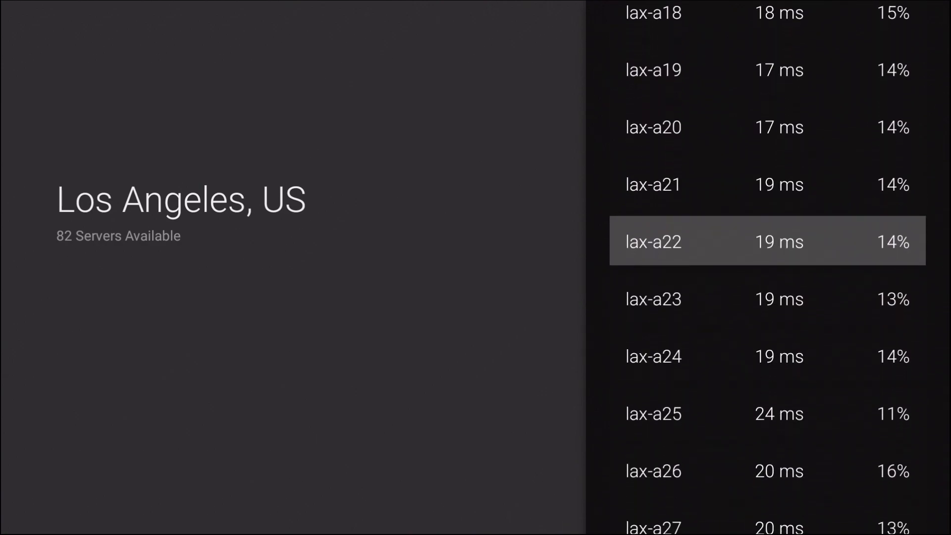
pyautogui.scroll(-3)
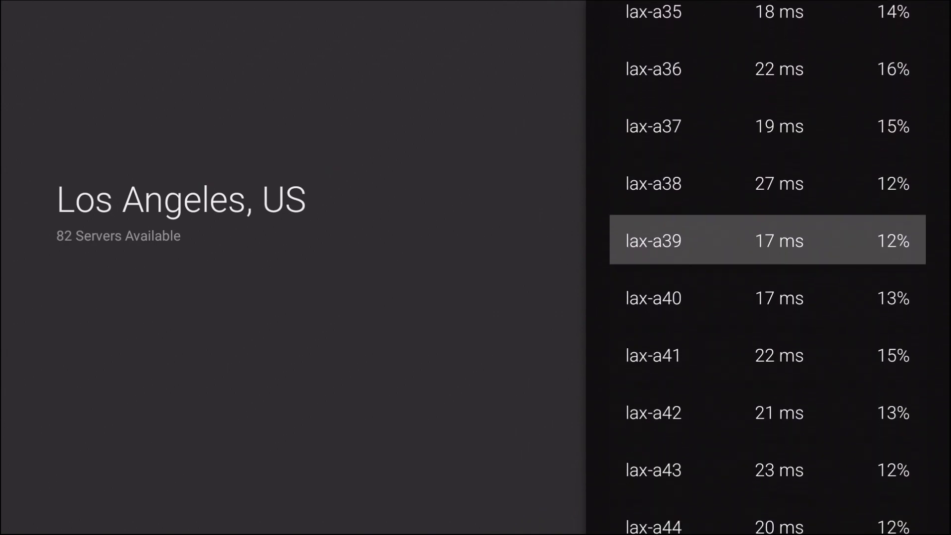
pyautogui.scroll(-3)
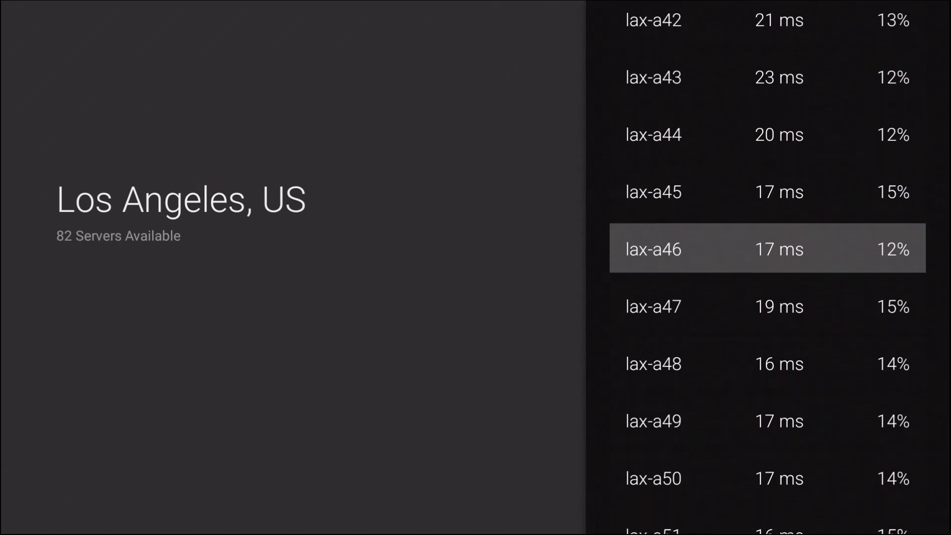
pyautogui.scroll(-3)
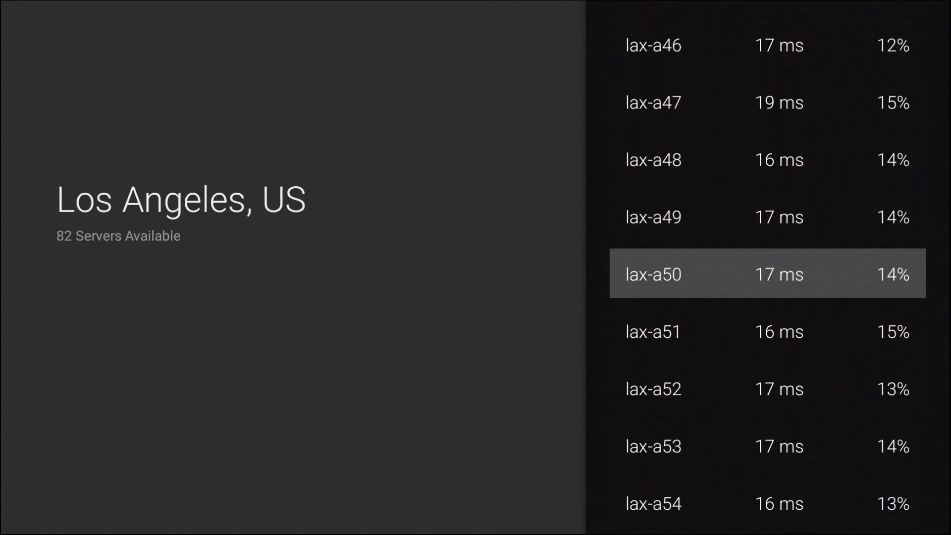
pyautogui.scroll(-3)
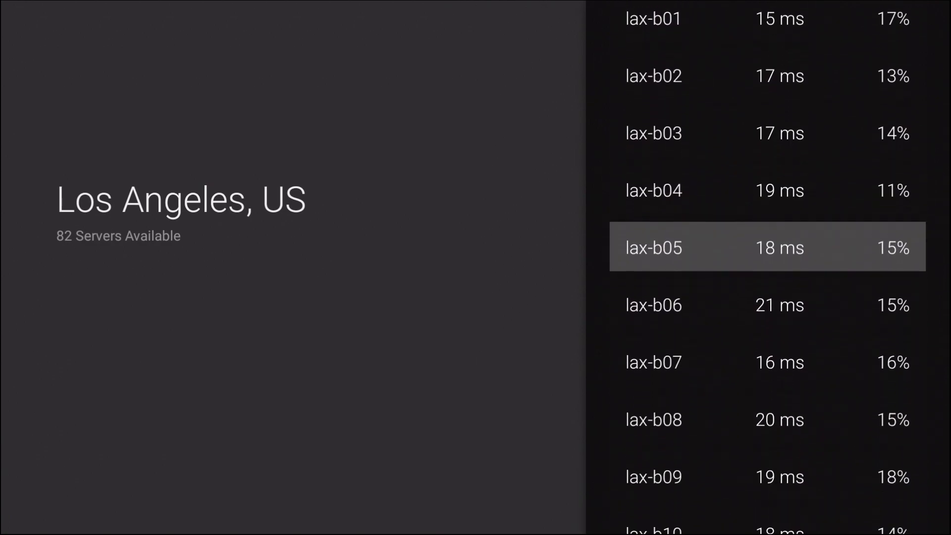
pyautogui.scroll(-3)
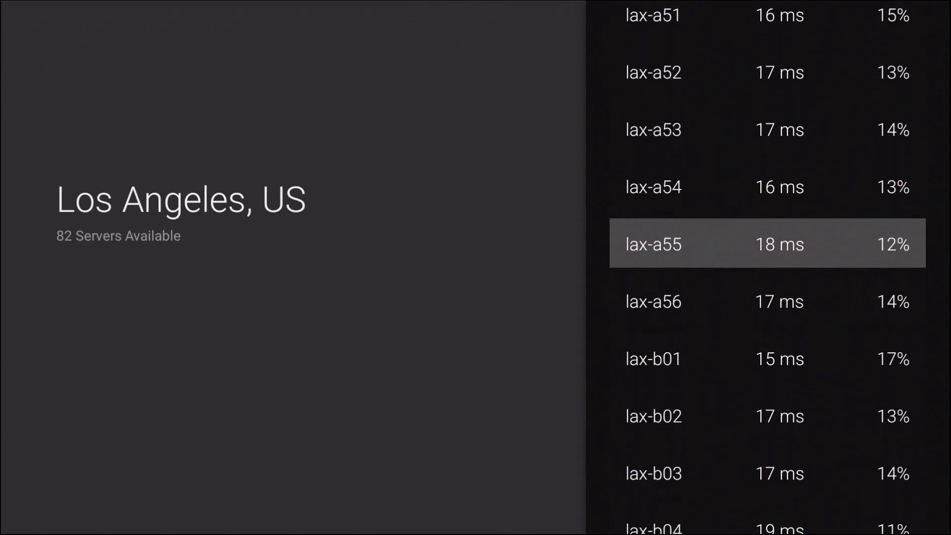
pyautogui.scroll(-3)
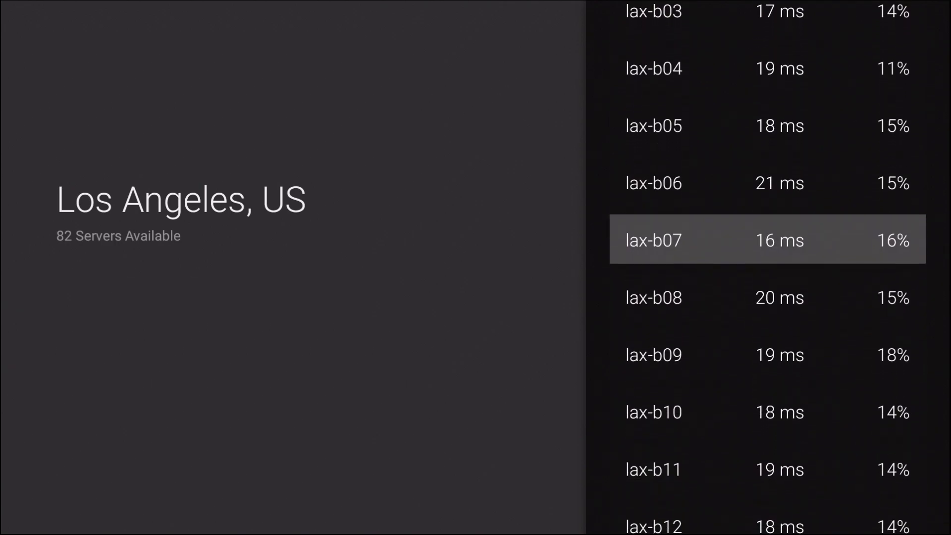
pyautogui.scroll(-3)
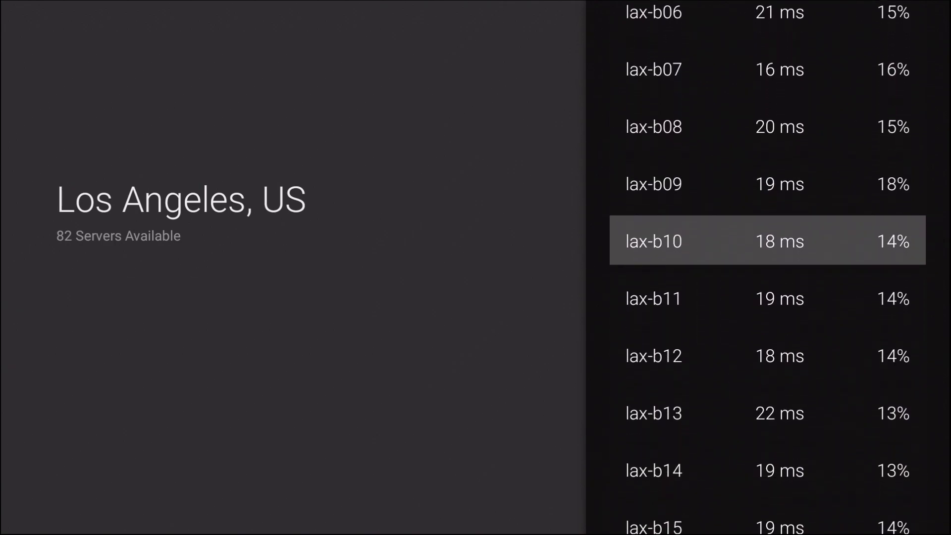
pyautogui.scroll(-3)
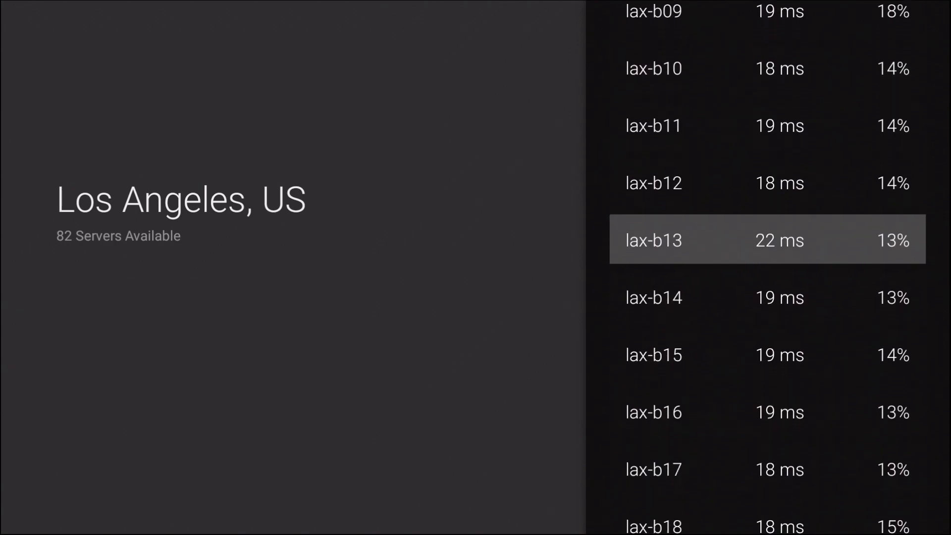
pyautogui.scroll(-3)
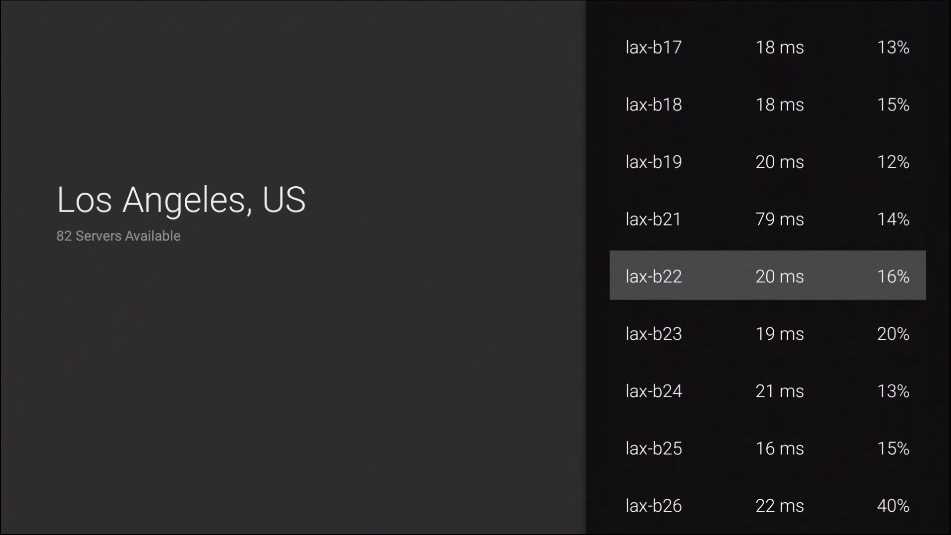
pyautogui.scroll(-3)
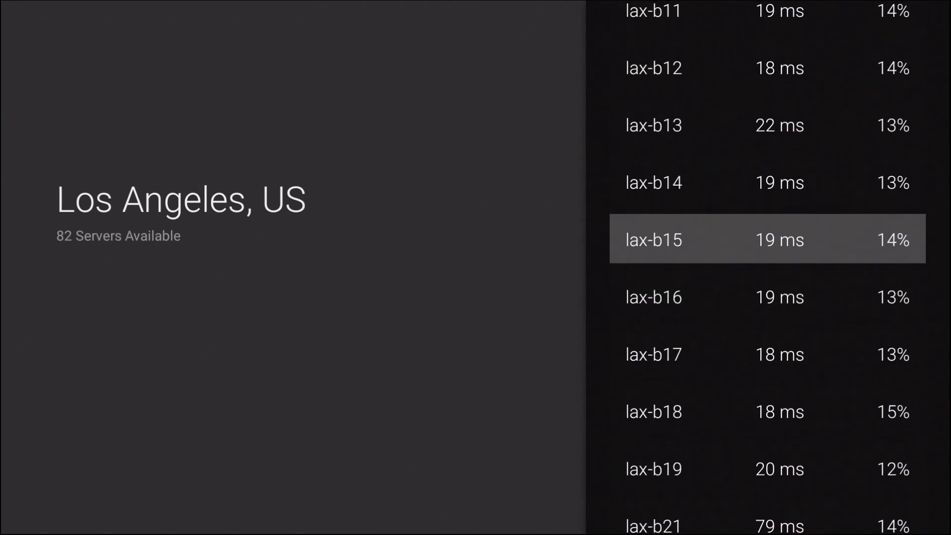
pyautogui.scroll(-3)
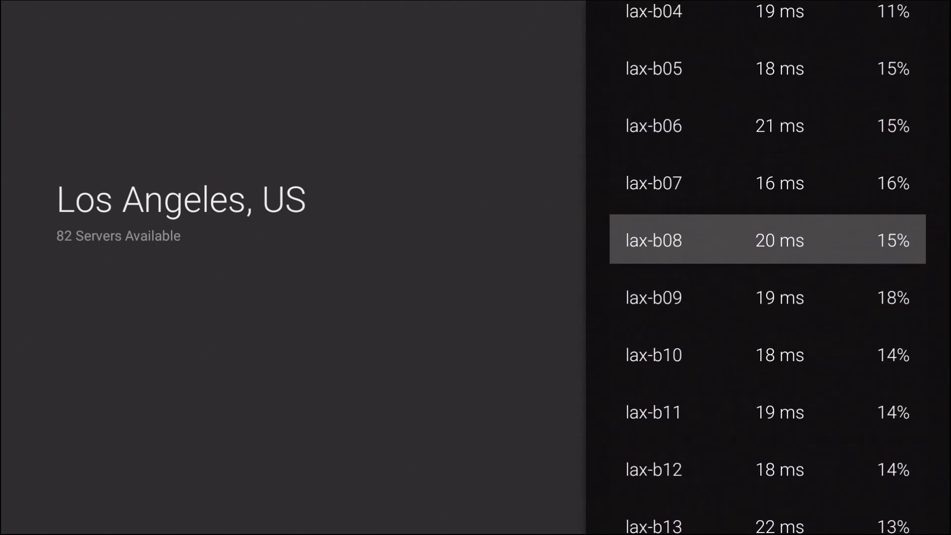
pyautogui.scroll(-3)
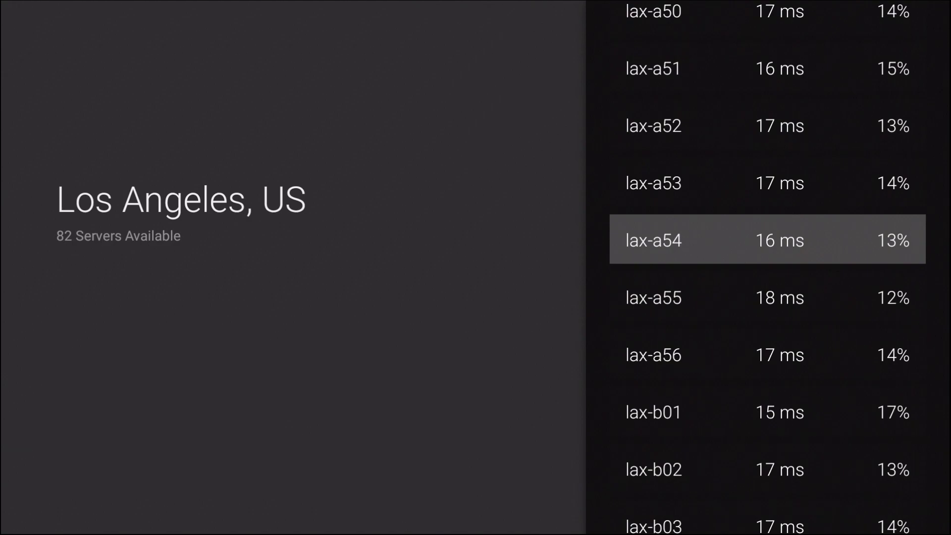
pyautogui.click(767, 238)
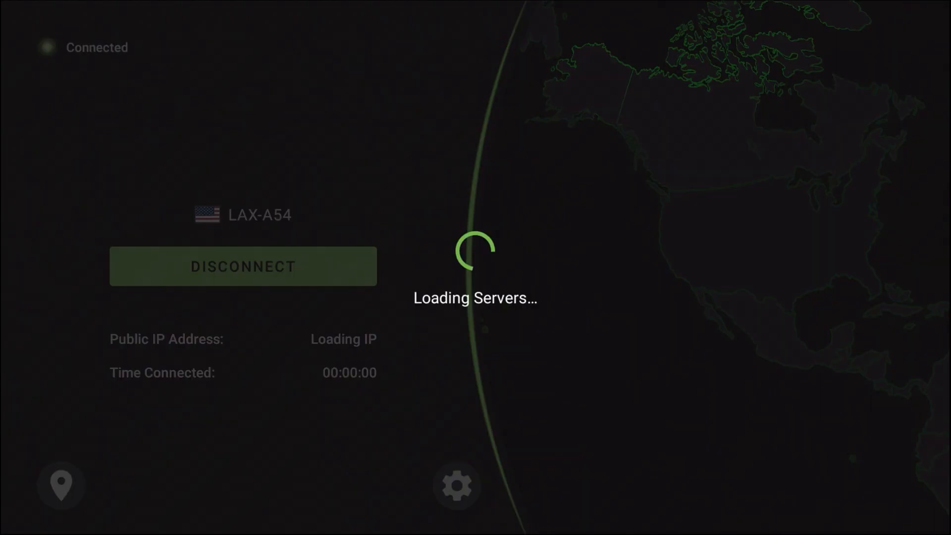